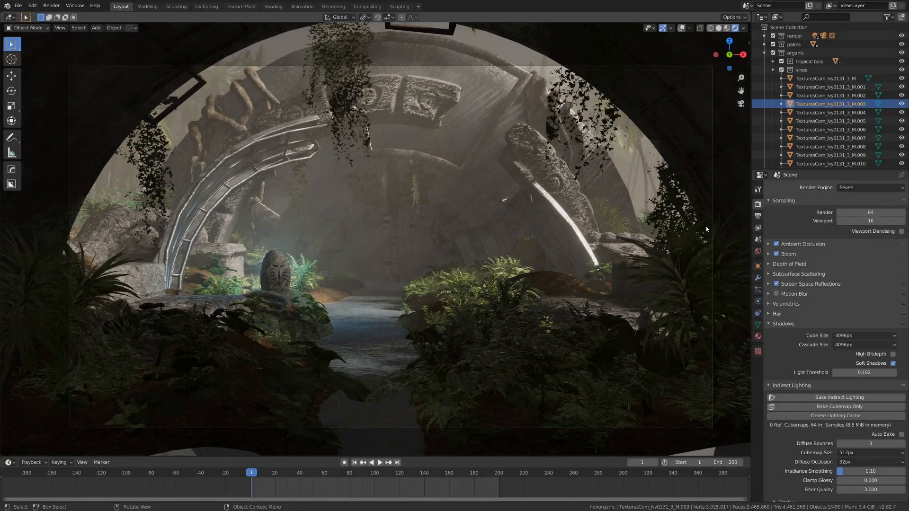
mouse_move(420, 172)
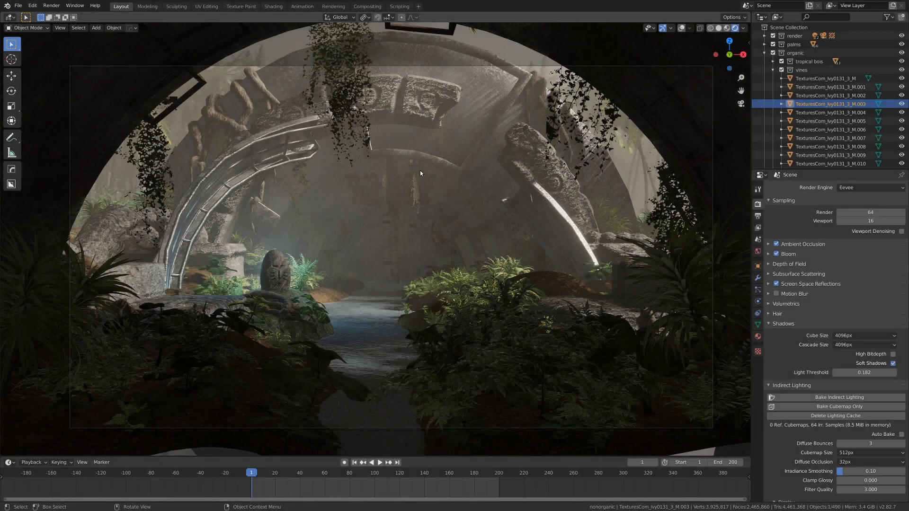
mouse_move(538, 142)
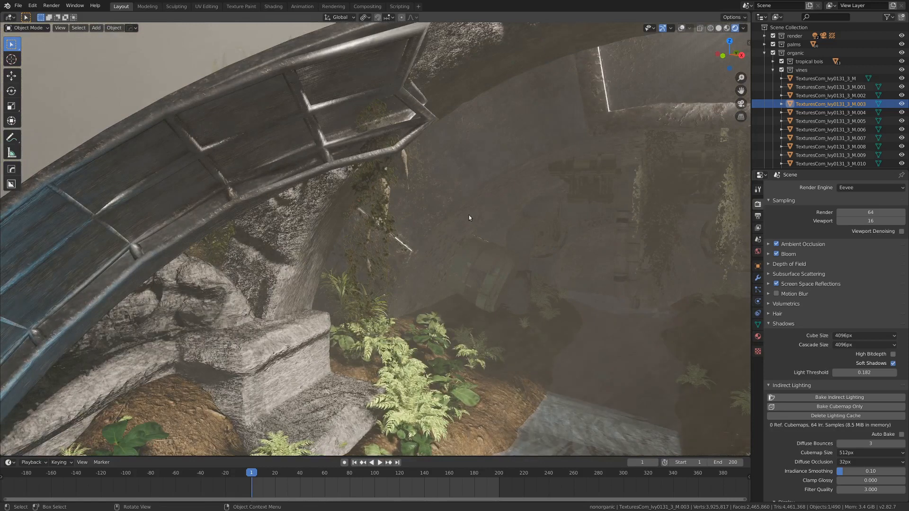
Step: Orbit the view around the stone archway of the finished jungle scene
drag(469, 218, 432, 221)
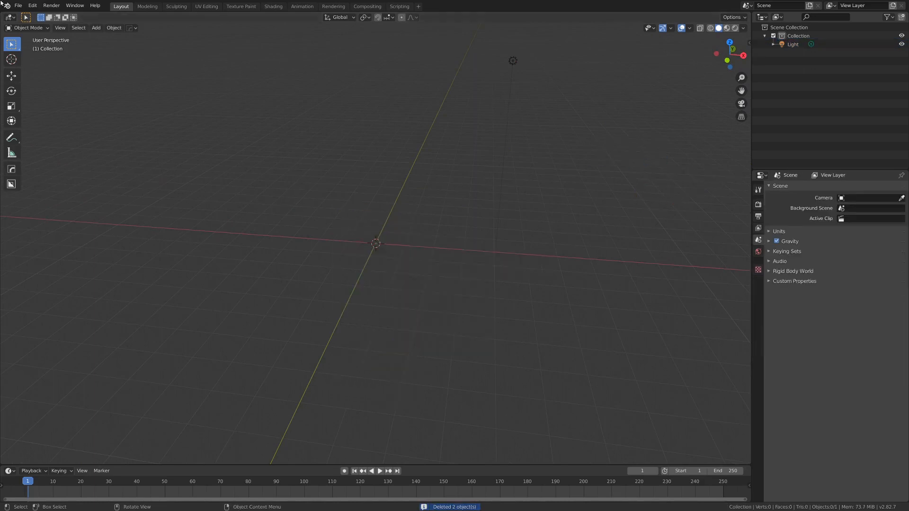
Step: Import the TexturesCom ivy jpg as a plane and look down on it
click(18, 6)
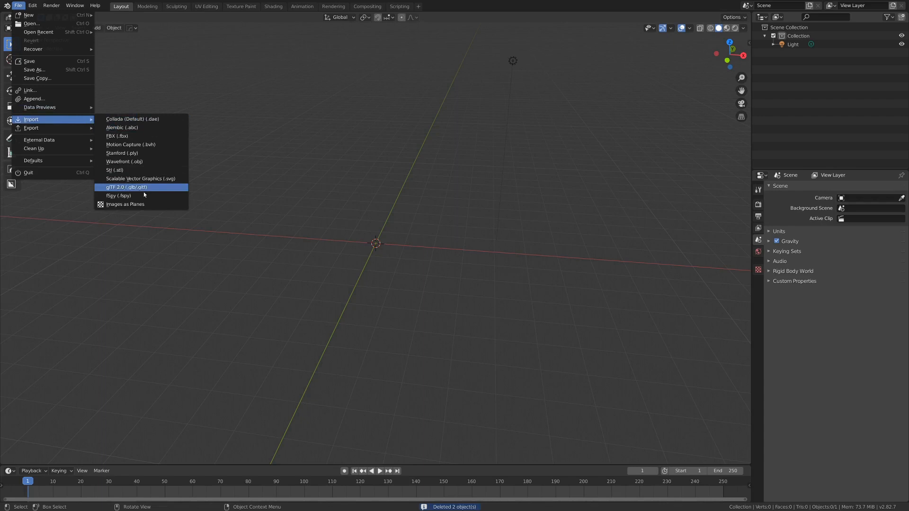
click(125, 205)
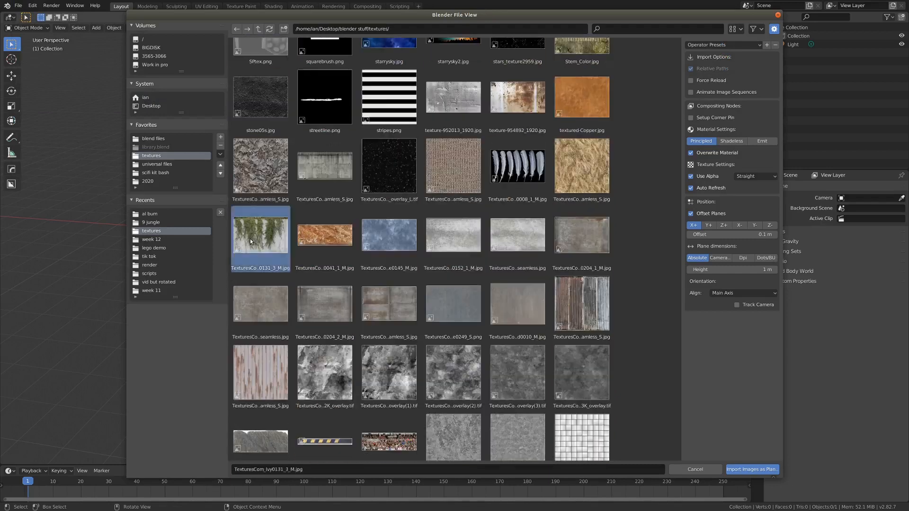
click(751, 469)
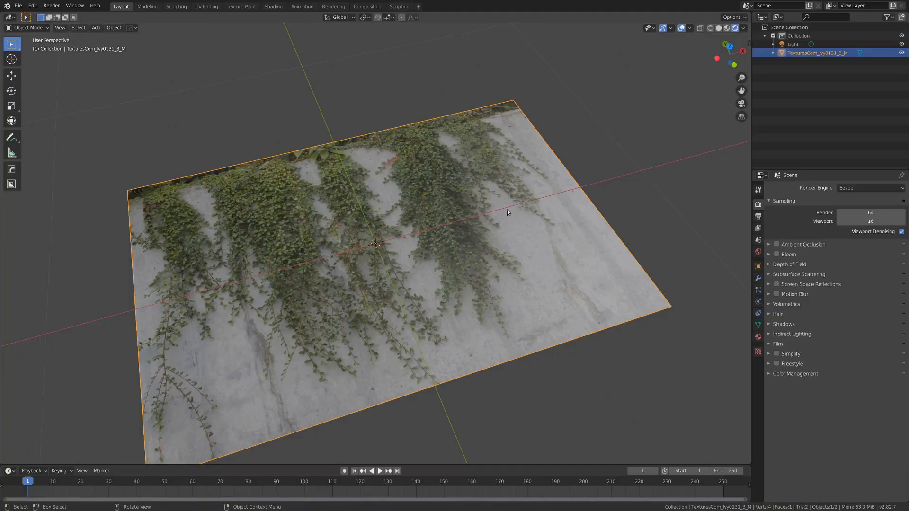
drag(505, 212, 561, 221)
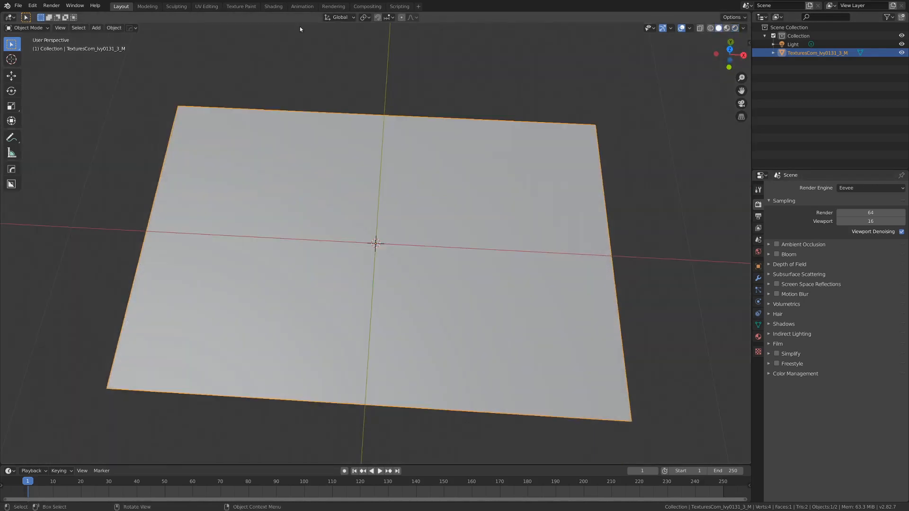
Step: In the Shading workspace, add Transparent, Translucent and Mix shaders and feed the image colour to Translucent
click(273, 6)
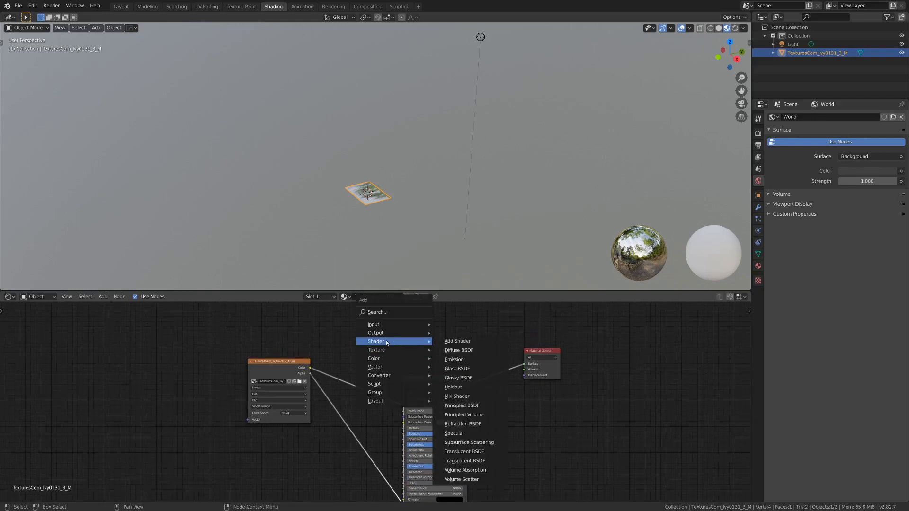
click(464, 461)
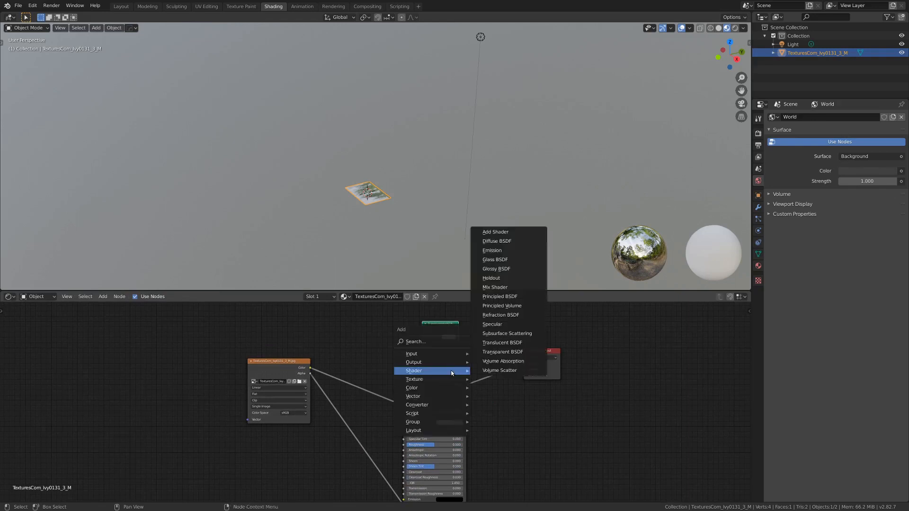
click(500, 296)
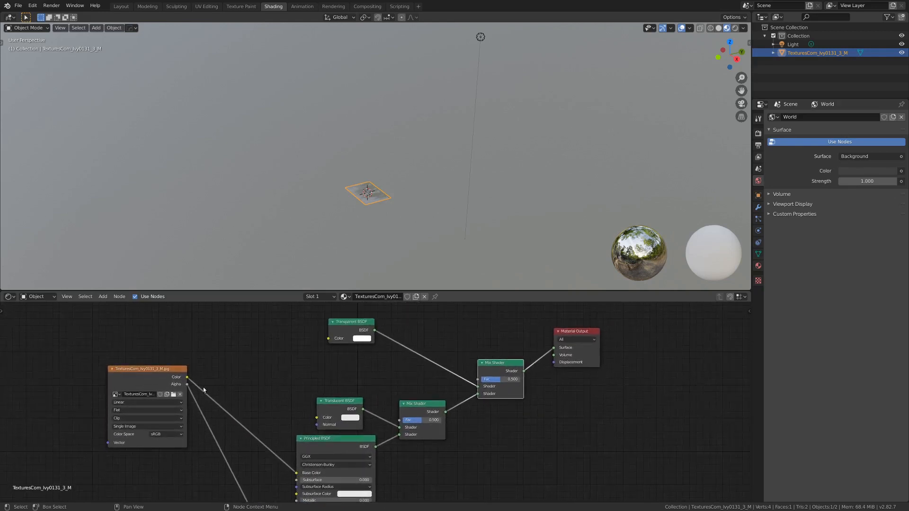
drag(187, 377, 304, 409)
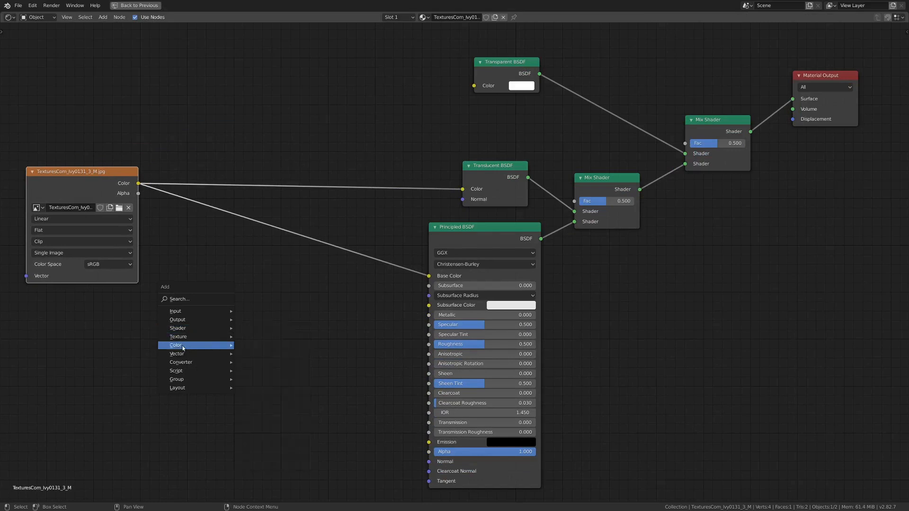
mouse_move(177, 353)
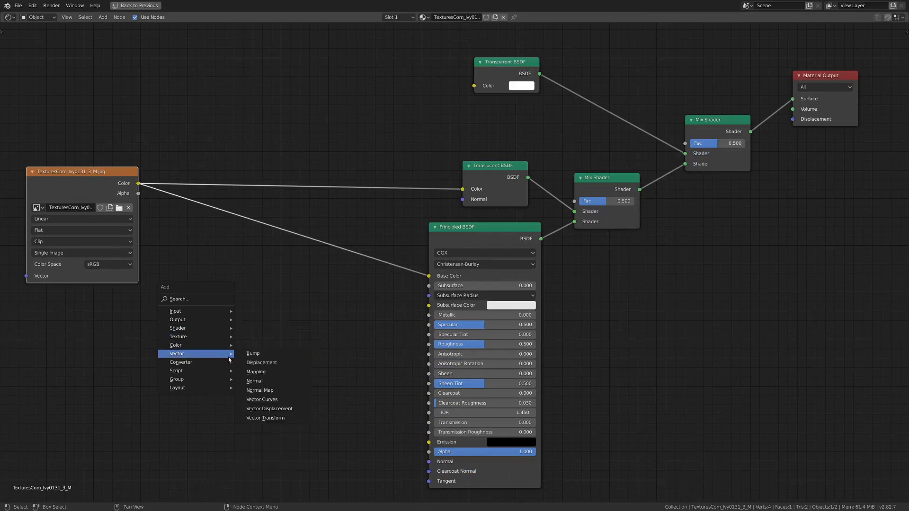
Step: Add a Bump node fed by the image colour into the shader normal, strength 0.098
click(253, 353)
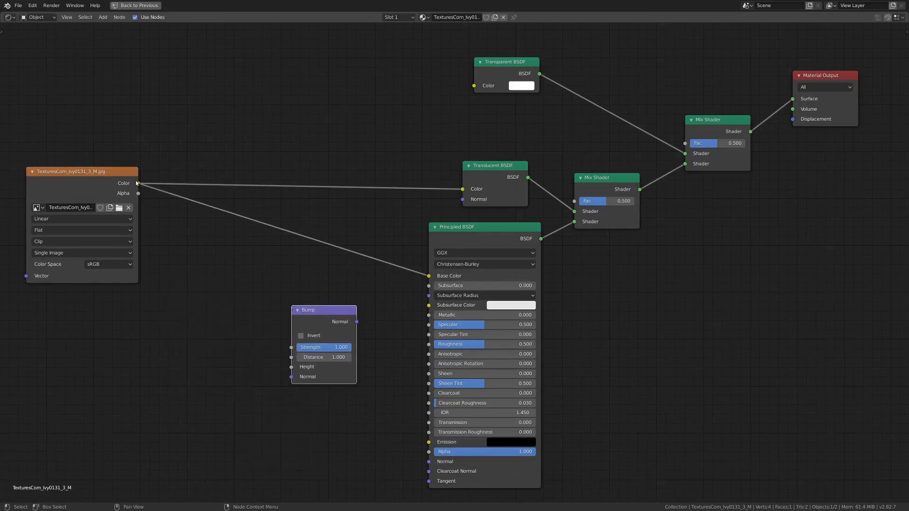
drag(137, 183, 290, 368)
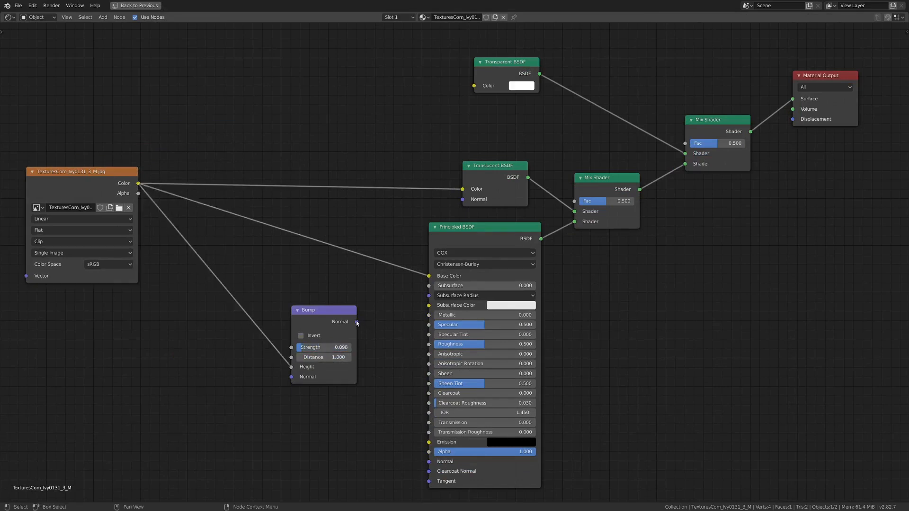
drag(357, 322, 430, 461)
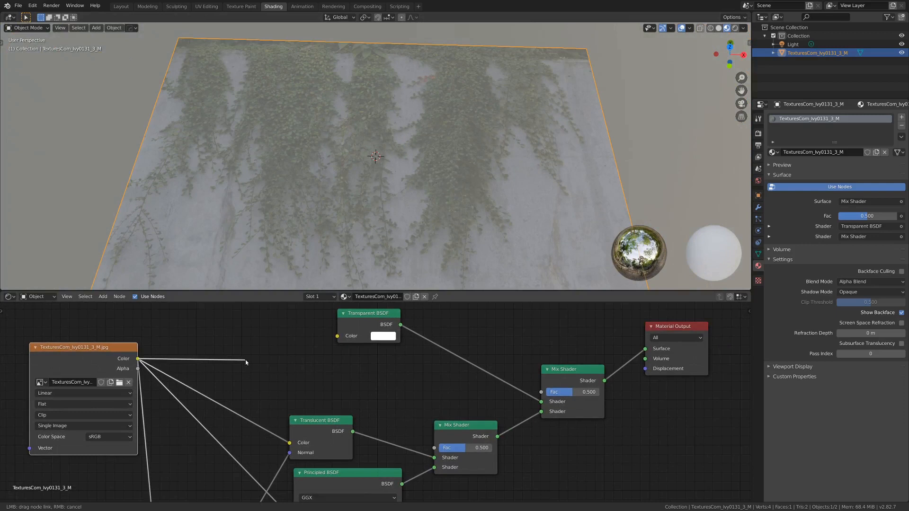
Step: Feed the image colour through a flipped ColorRamp into the Mix Shader factor
drag(137, 358, 549, 392)
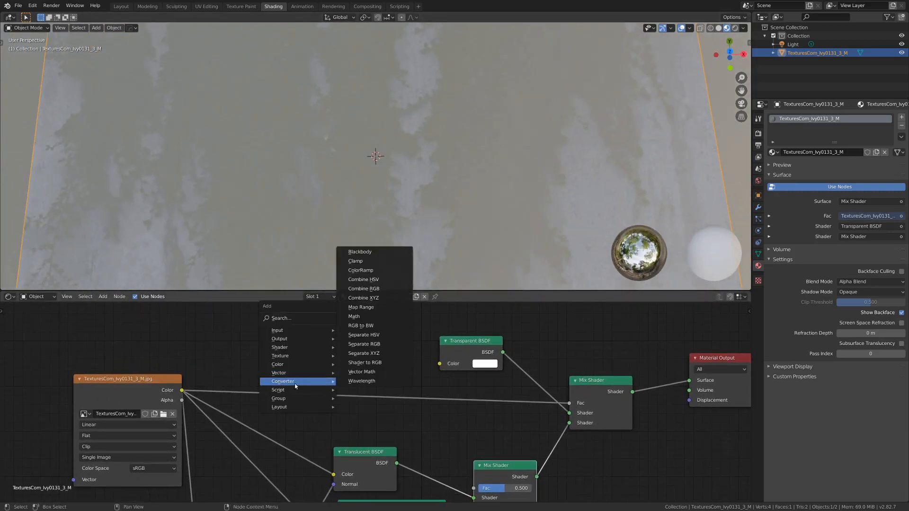
click(360, 270)
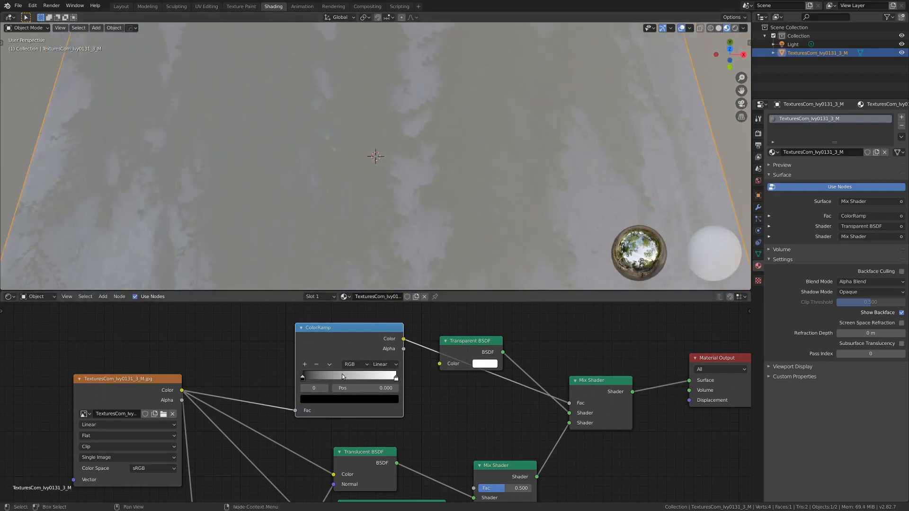
click(329, 364)
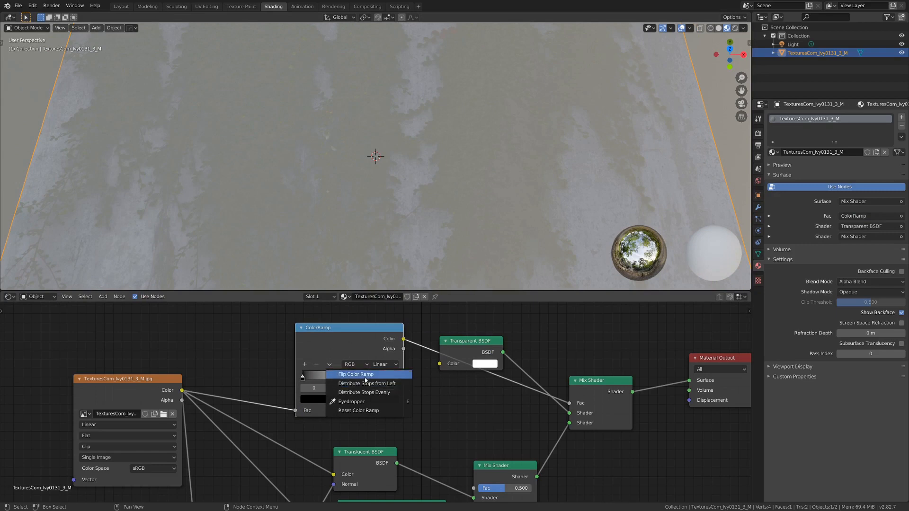
click(356, 374)
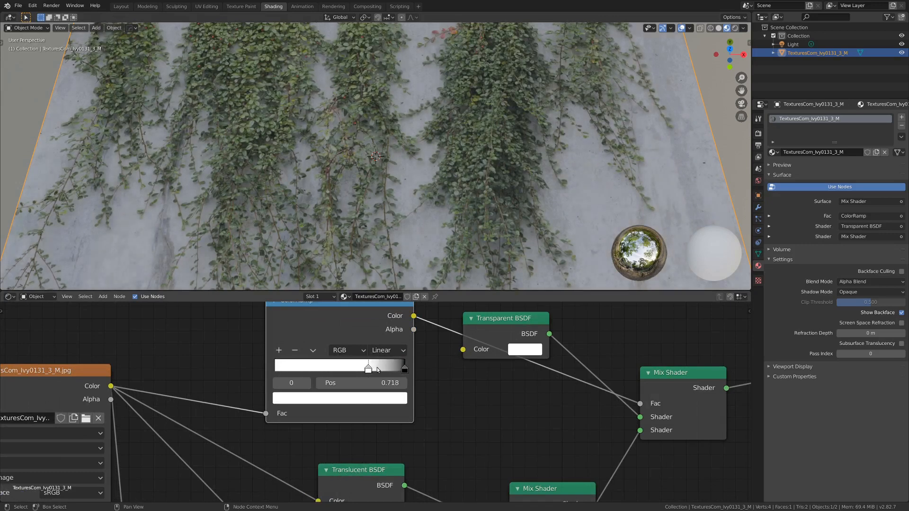
Step: Drag the ColorRamp stops together so the concrete wall goes transparent and only ivy leaves stay
drag(369, 367, 347, 367)
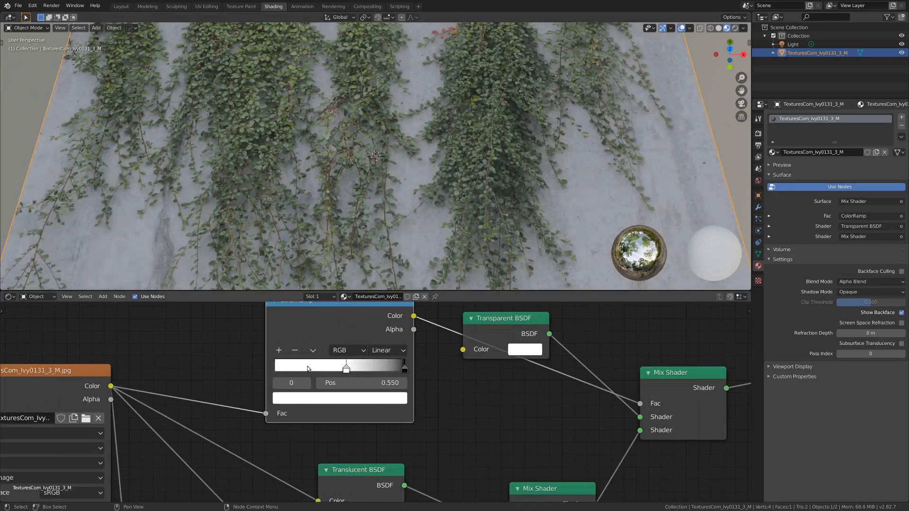
drag(347, 368, 329, 369)
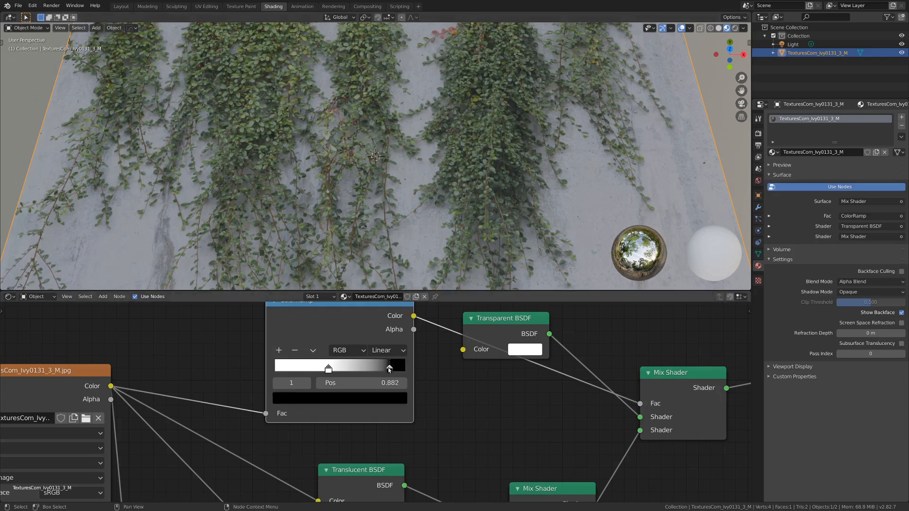
drag(388, 366, 339, 365)
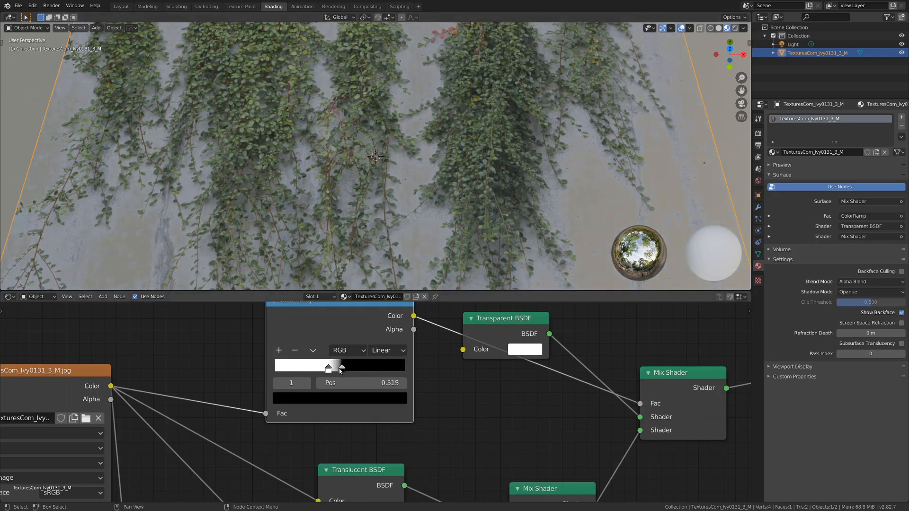
drag(341, 366, 320, 366)
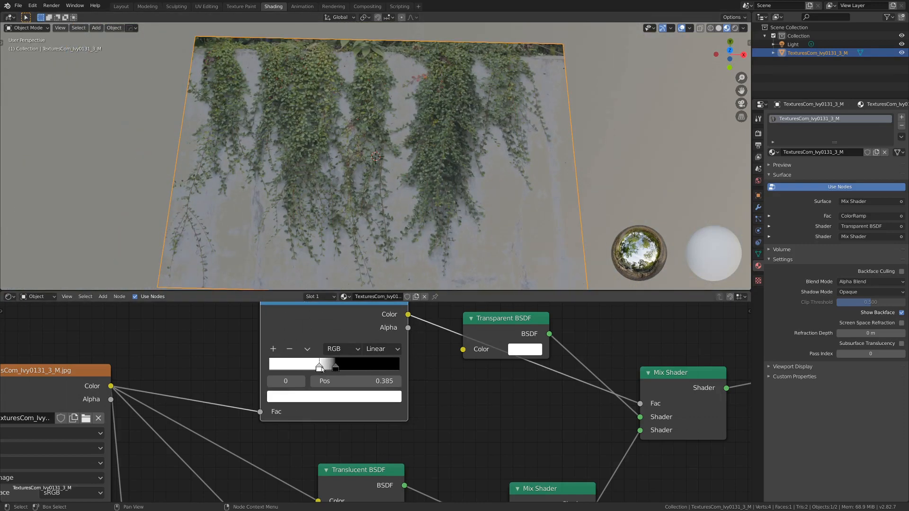
drag(318, 364, 297, 366)
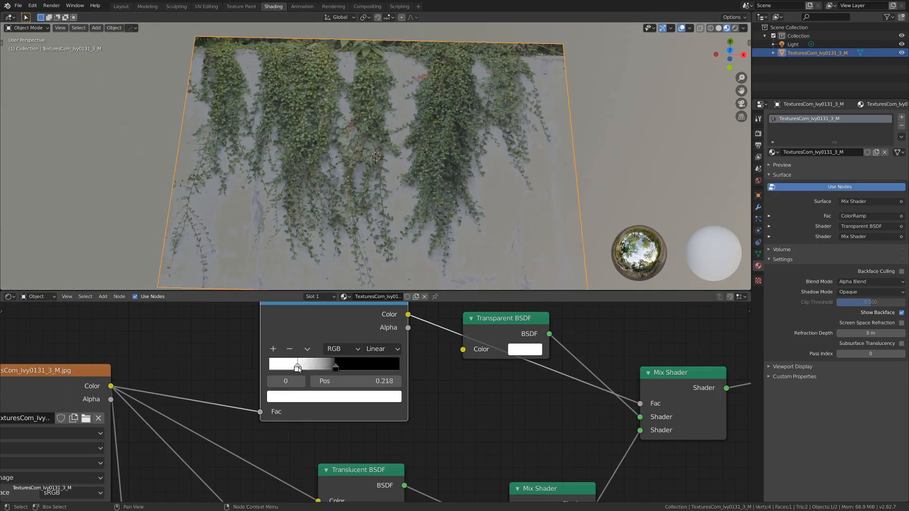
drag(297, 363, 273, 364)
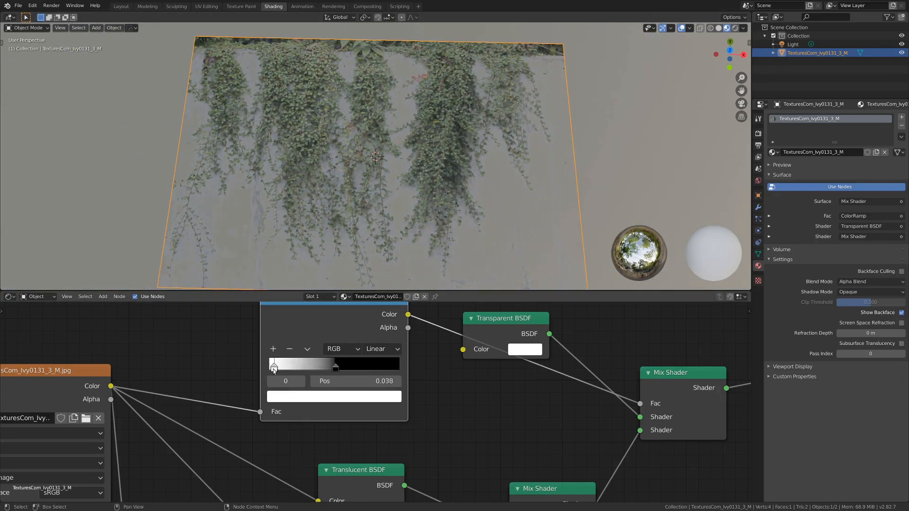
drag(274, 364, 312, 364)
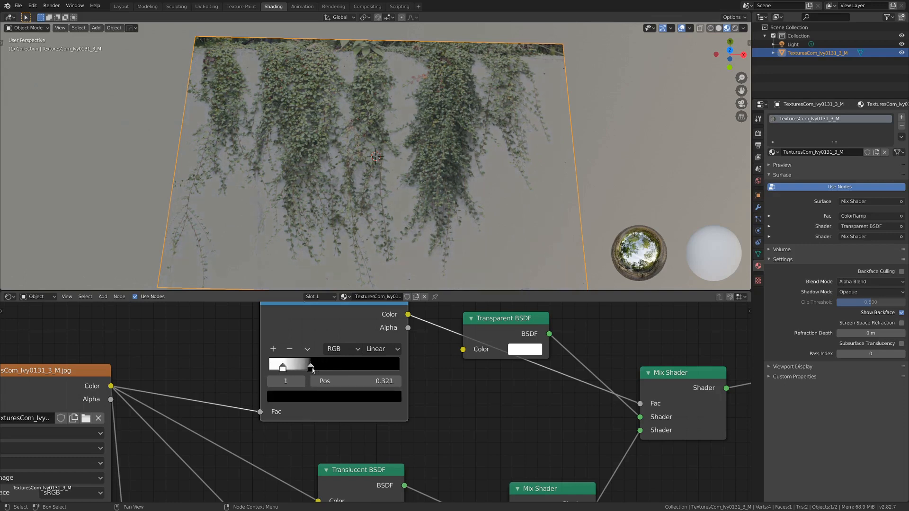
drag(311, 366, 287, 366)
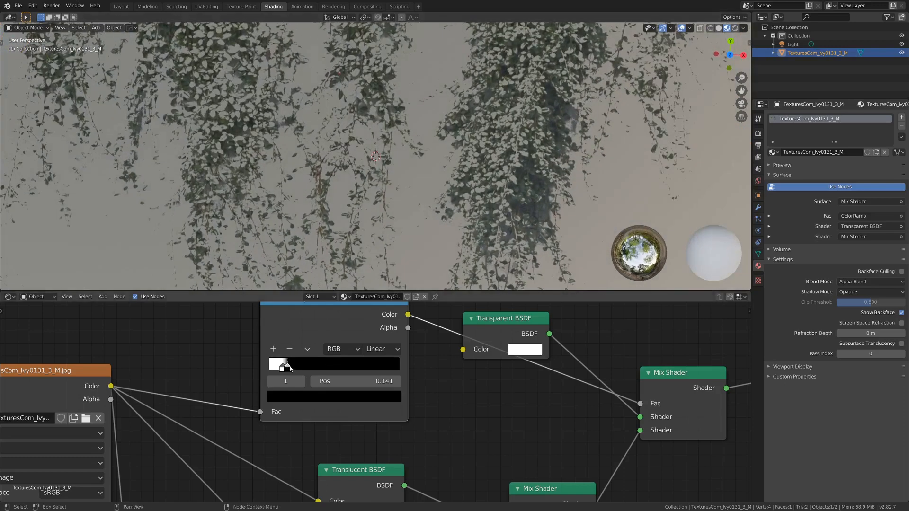
drag(286, 365, 298, 366)
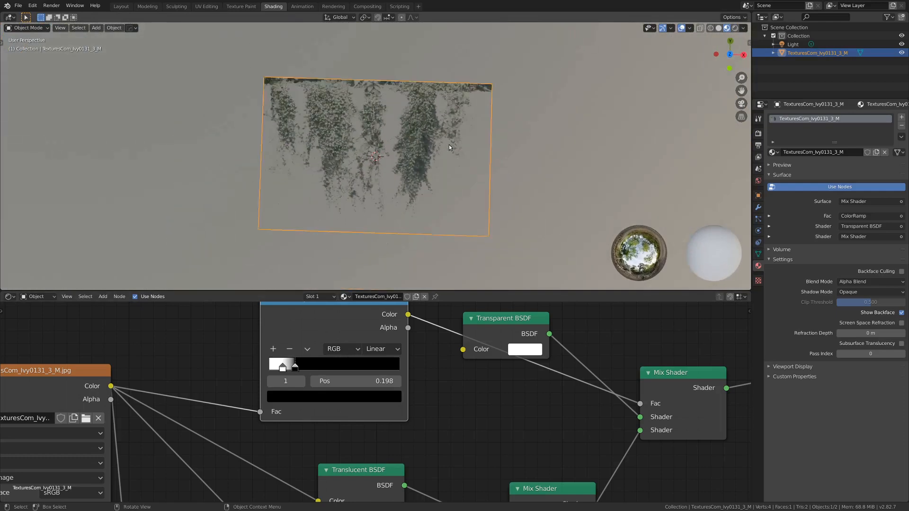
Step: In Edit Mode, loop-cut the plane into vertical strips and separate each by Selection
key(7)
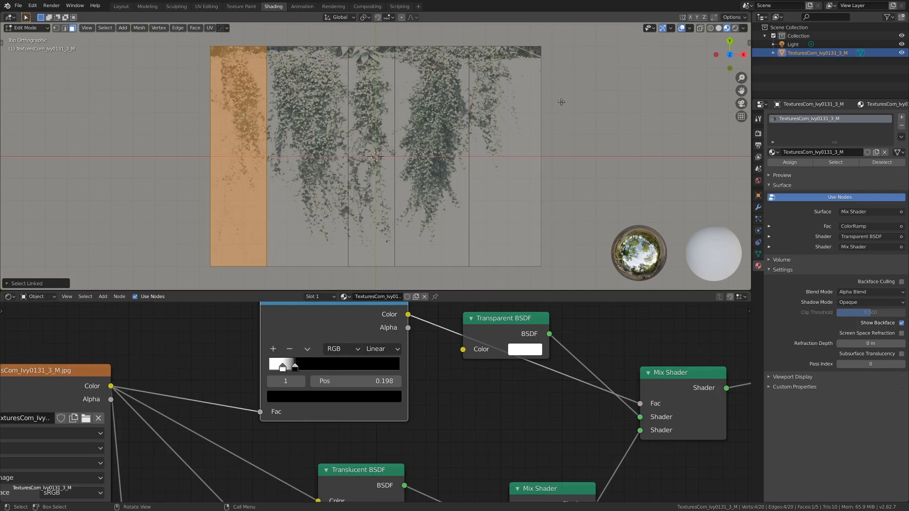
mouse_move(281, 145)
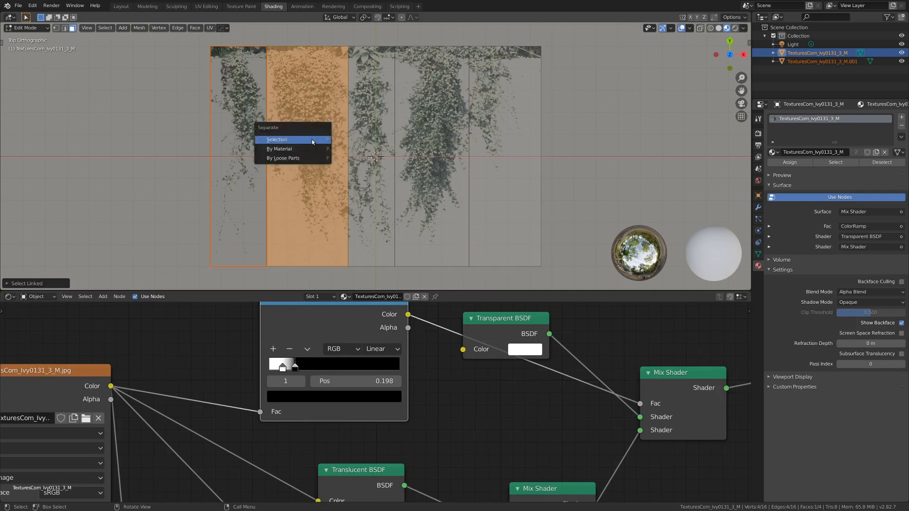
click(277, 139)
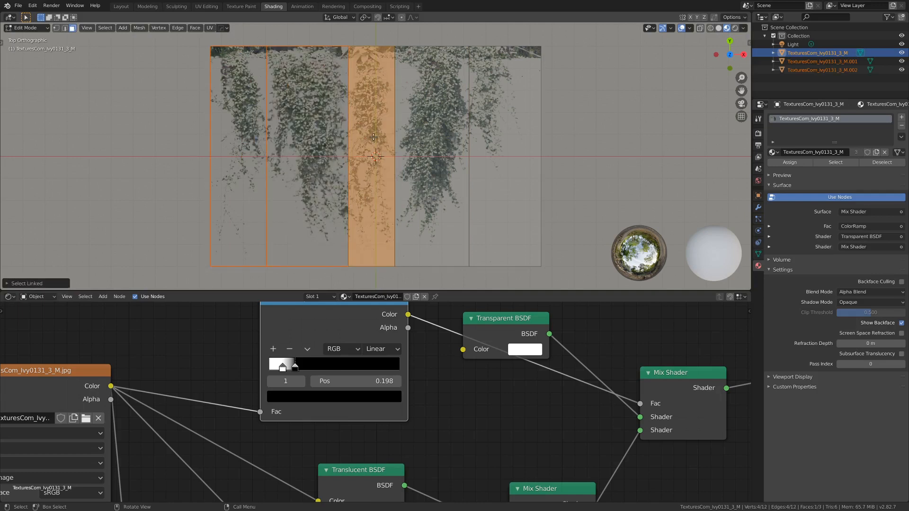
click(420, 140)
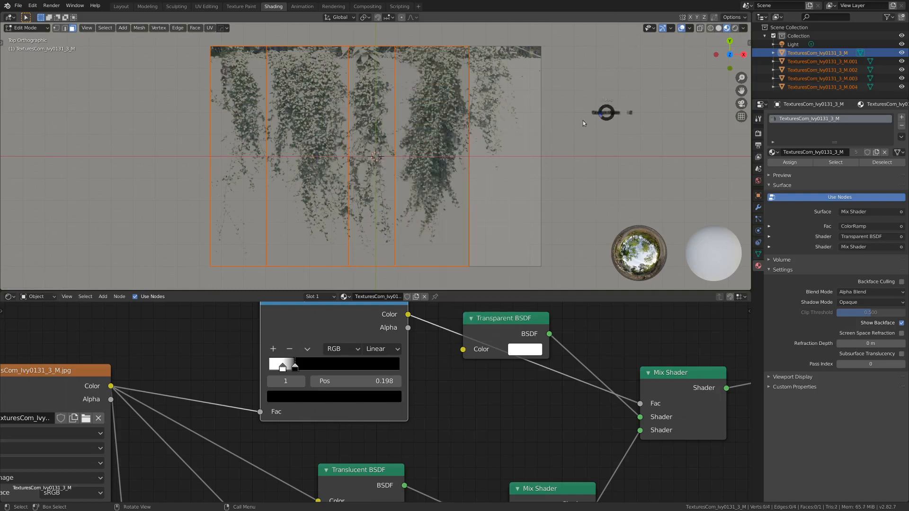
key(Tab)
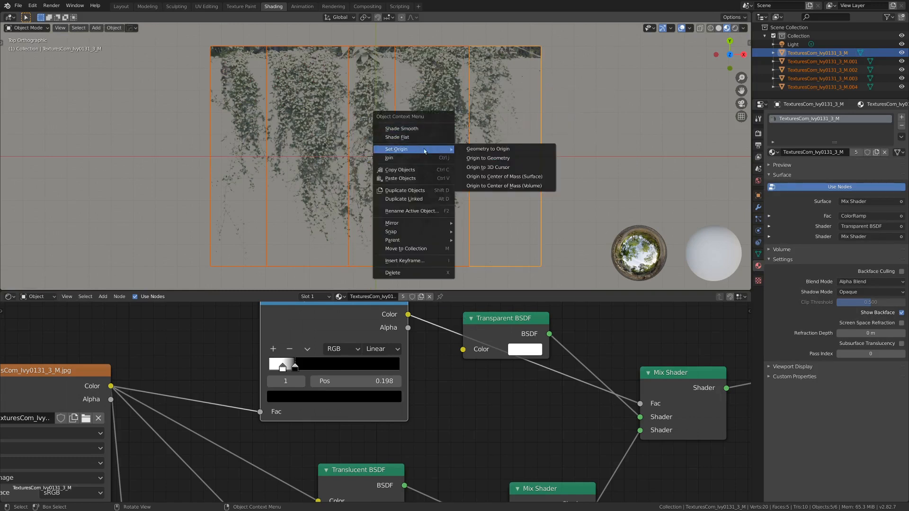
Step: Set each strip's origin to its geometry and move the vine strips apart
click(488, 159)
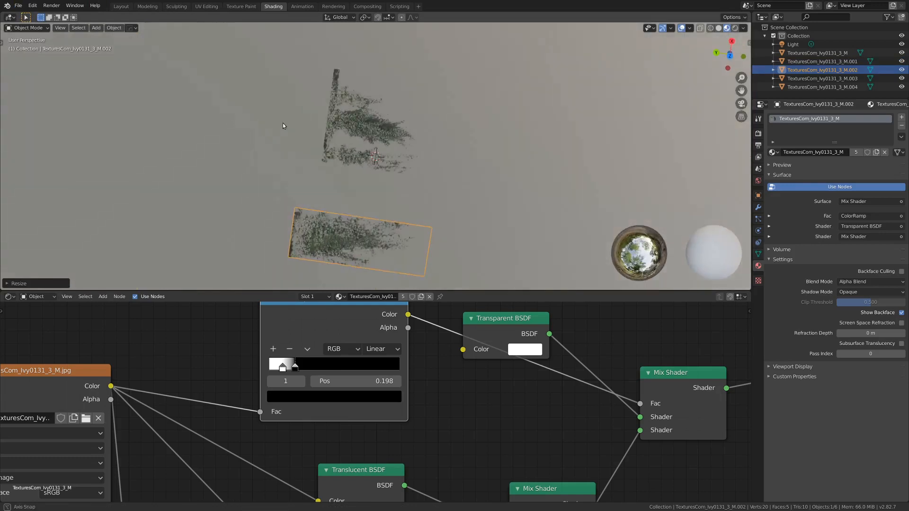
drag(360, 244, 389, 232)
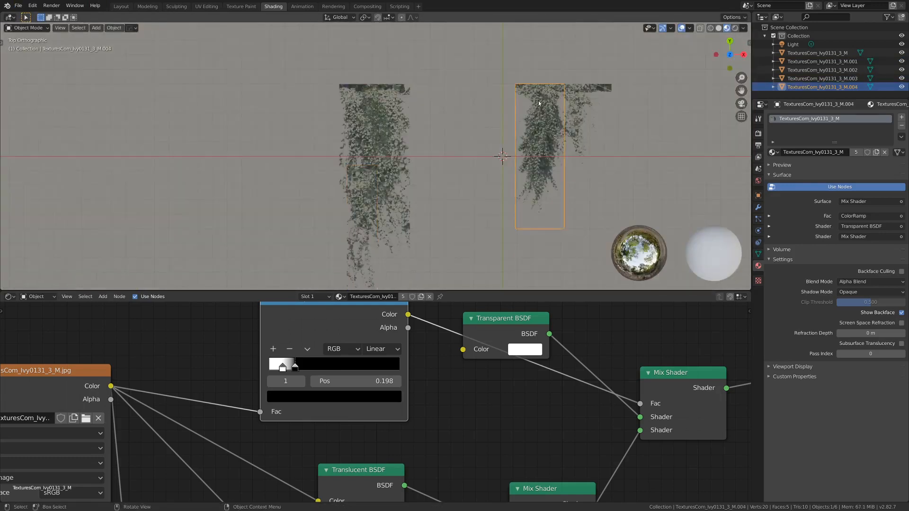
drag(539, 156, 407, 165)
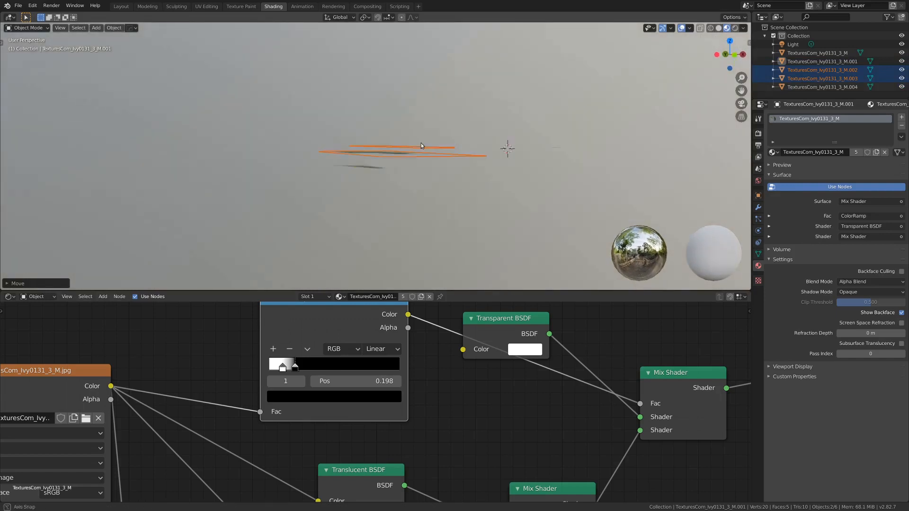
click(121, 7)
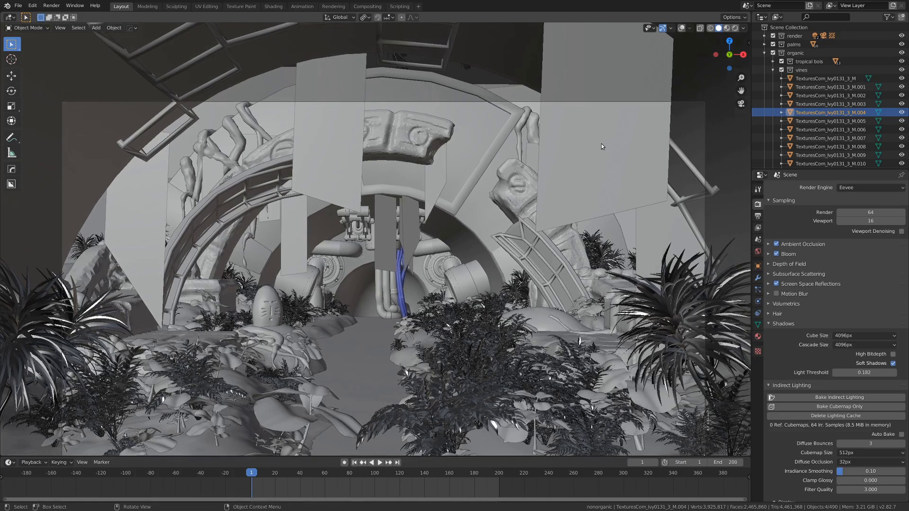
mouse_move(480, 229)
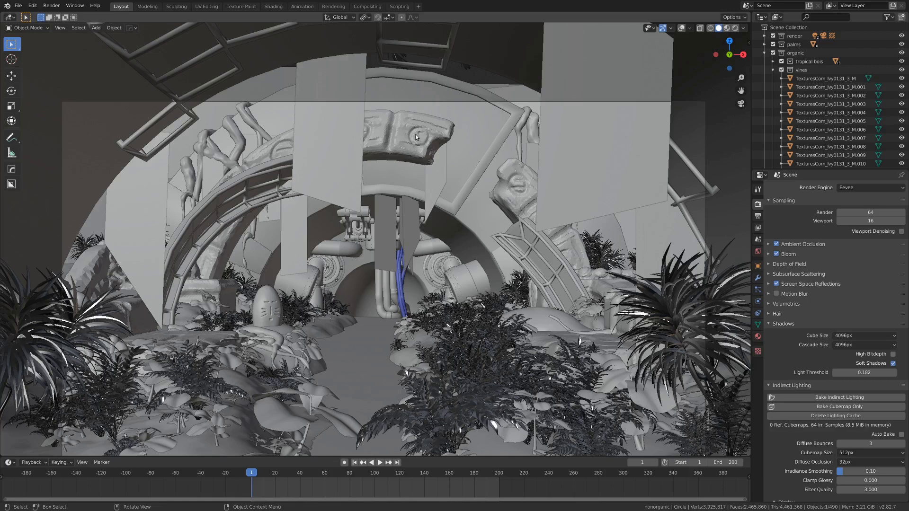
mouse_move(437, 142)
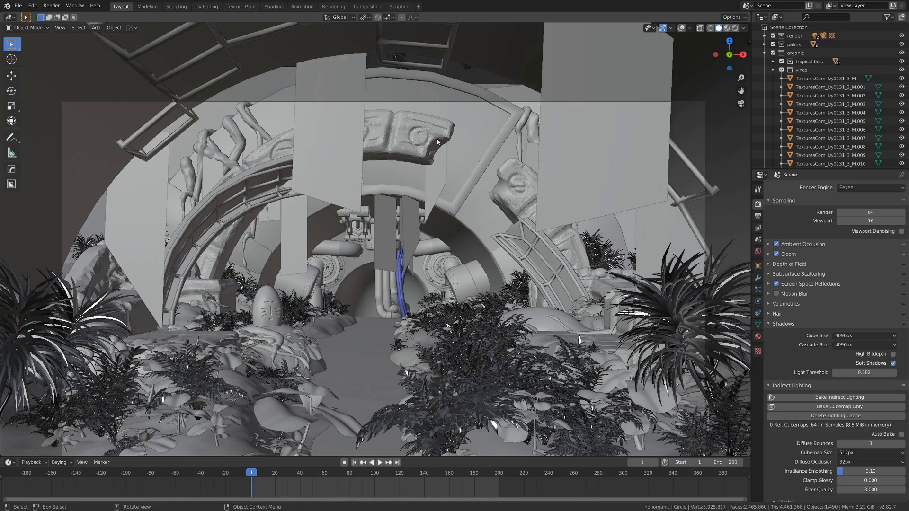